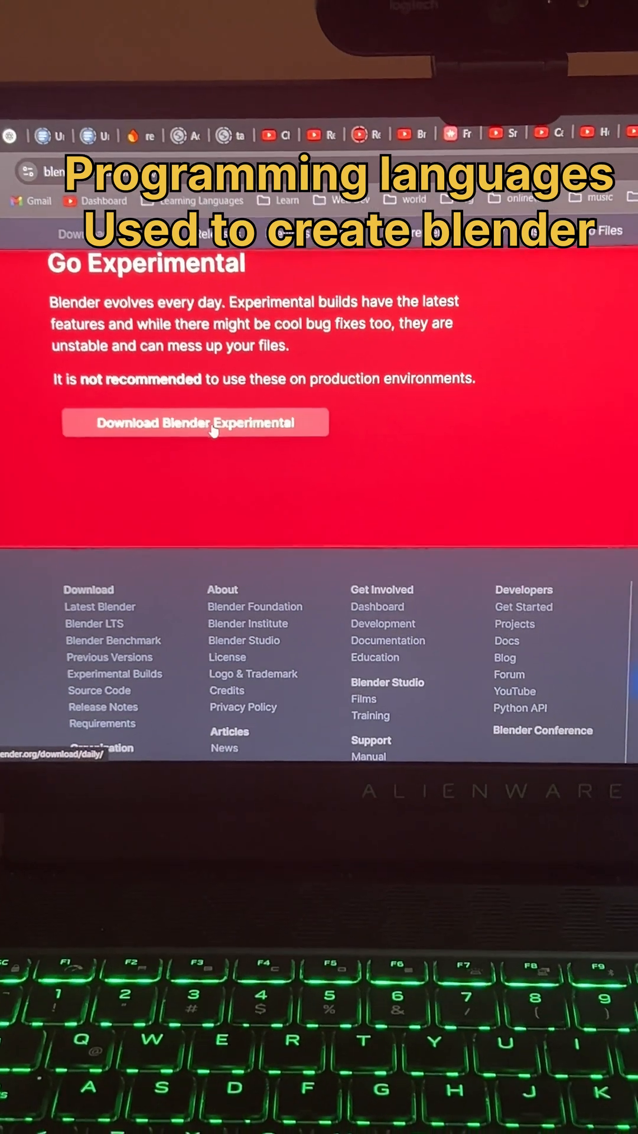
Step: Scroll the 13-file commit diff down to the blenkernel node.cc changes
left_click(194, 422)
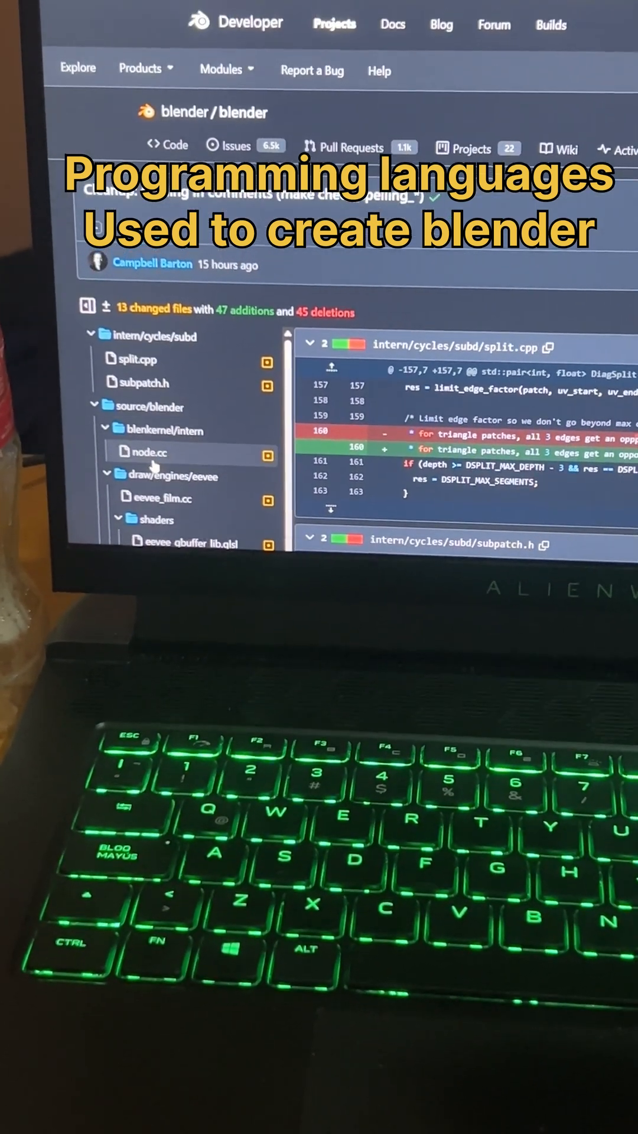
scroll("down", 3)
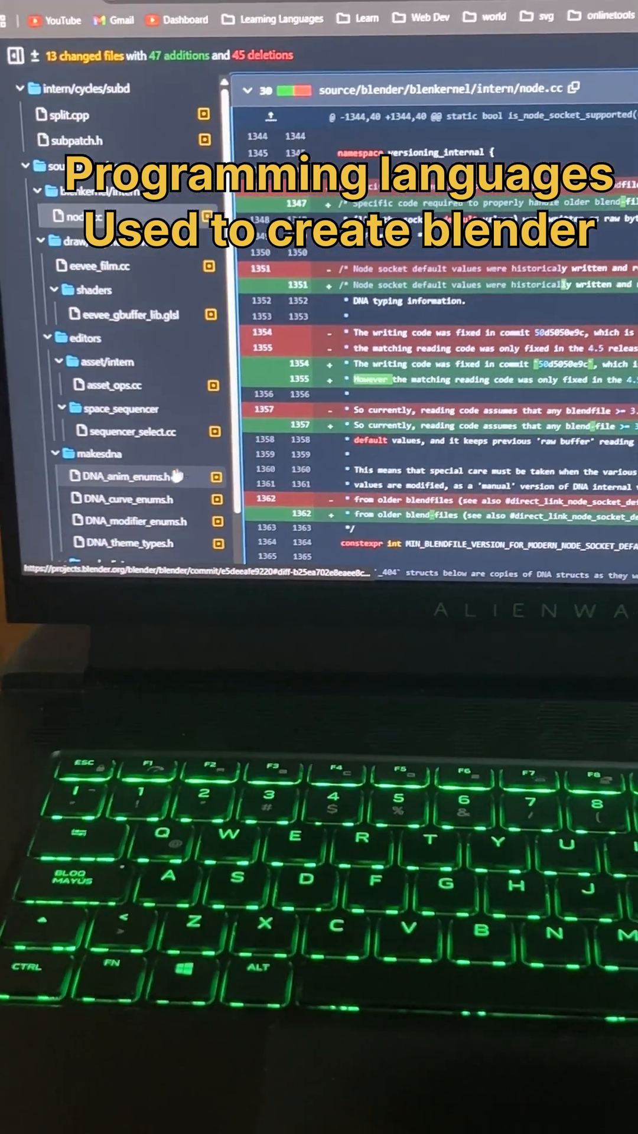